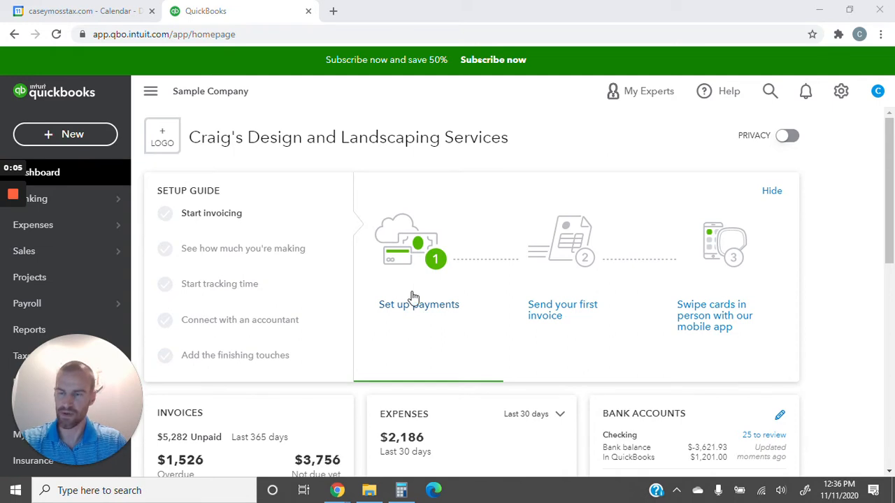
mouse_move(119, 218)
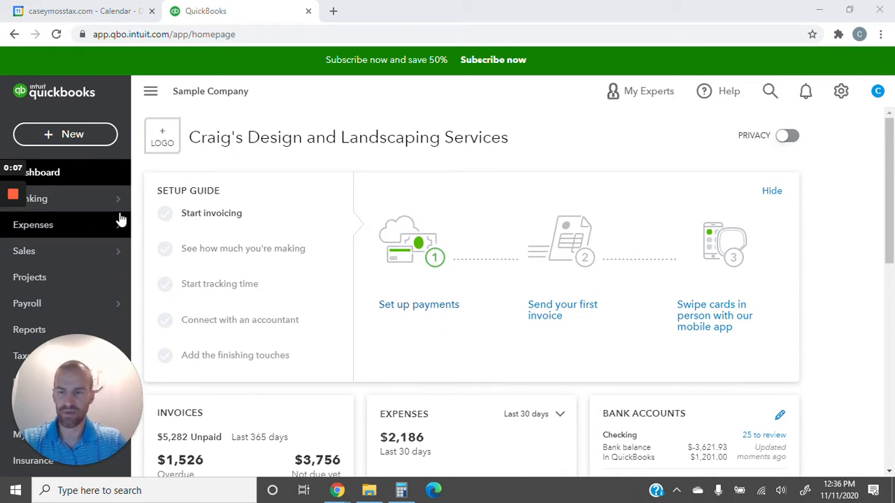
Show the company's Expense Transactions list from the left navigation.
click(34, 223)
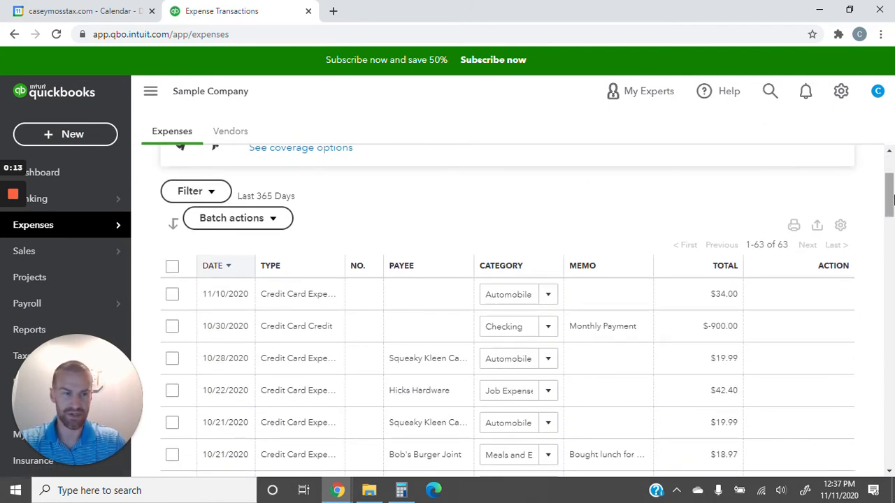
Filter the expenses to payee Chin's Gas and Oil and apply it, leaving 7 transactions.
click(196, 190)
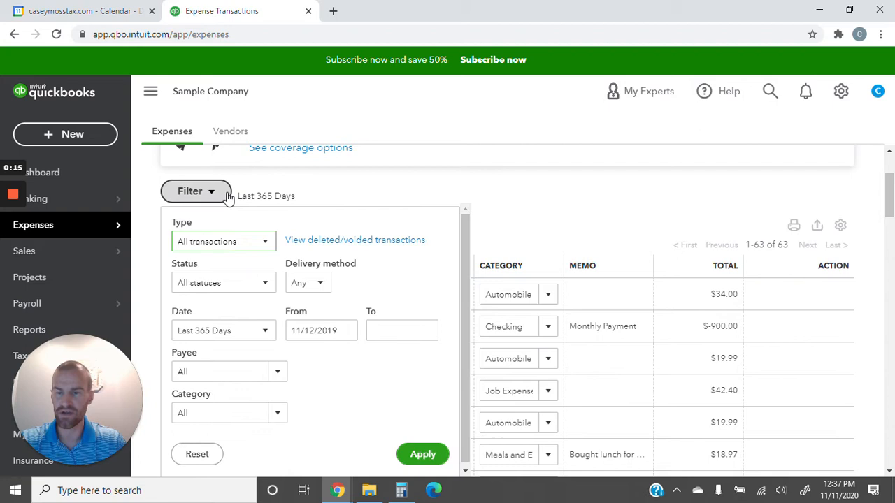
click(221, 372)
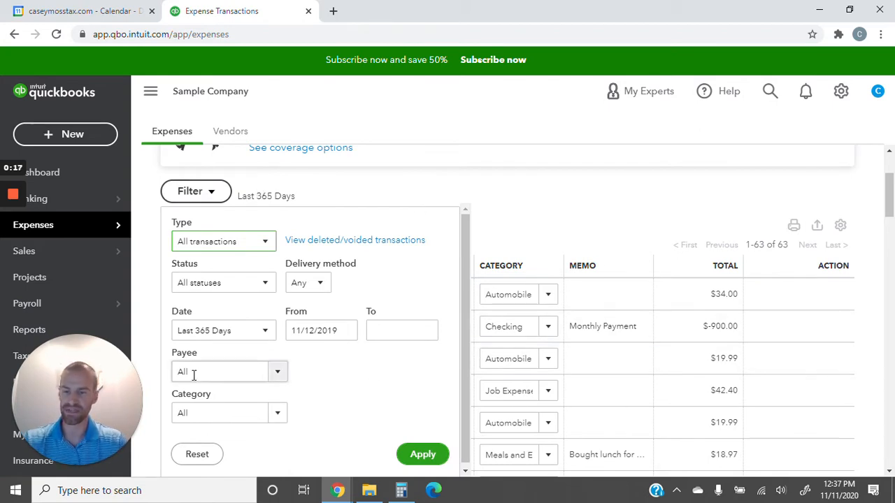
click(221, 372)
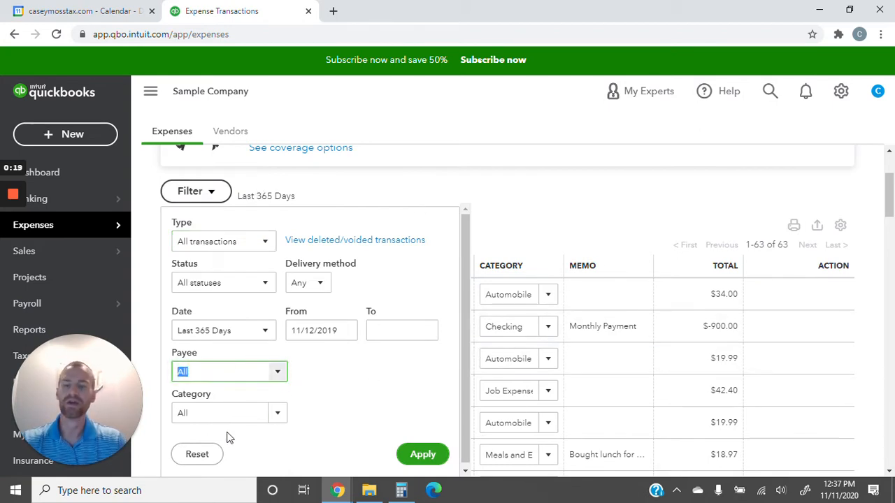
click(229, 412)
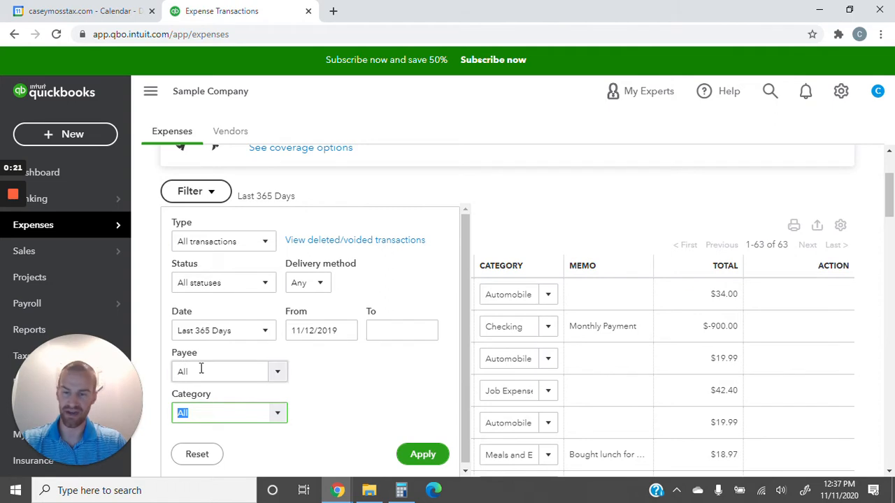
click(224, 372)
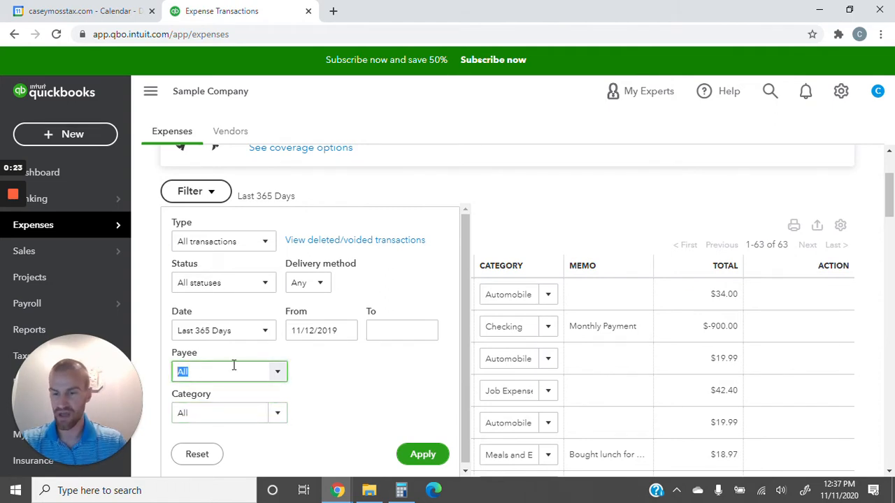
text(Chin's Gas and Oil)
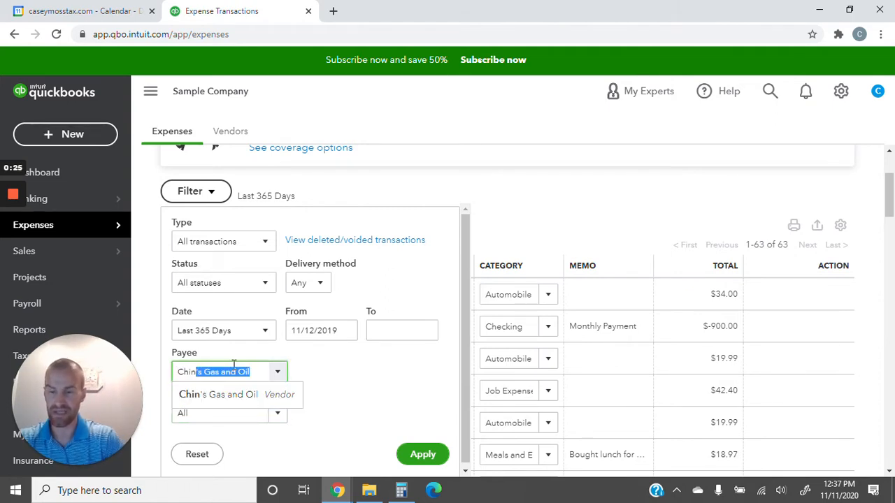
click(218, 394)
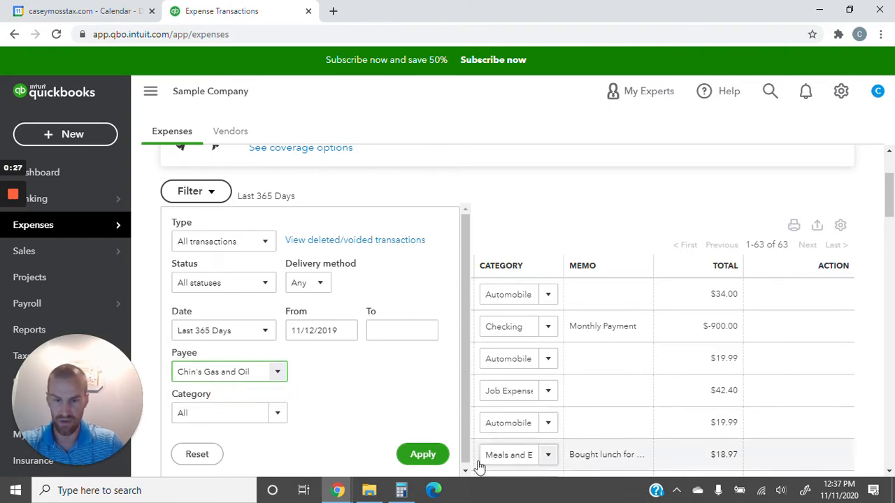
click(422, 454)
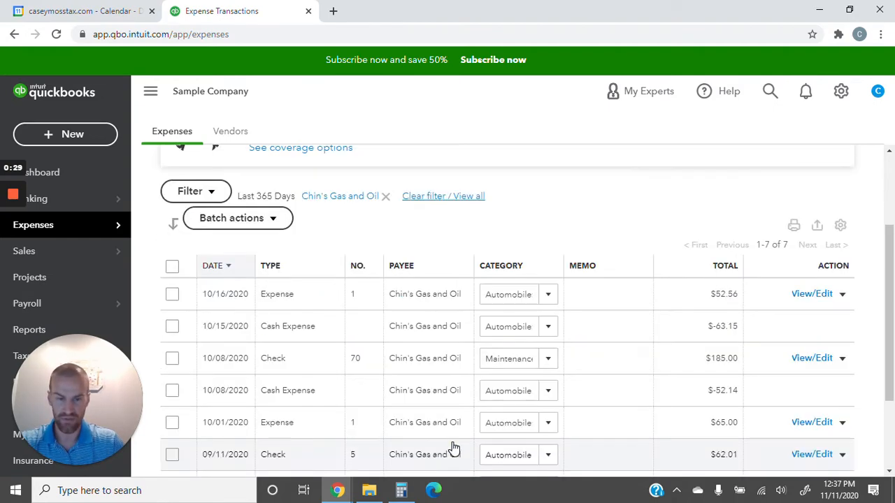
Batch-categorize all seven selected Chin's Gas and Oil transactions as Automobile.
scroll(down, 3)
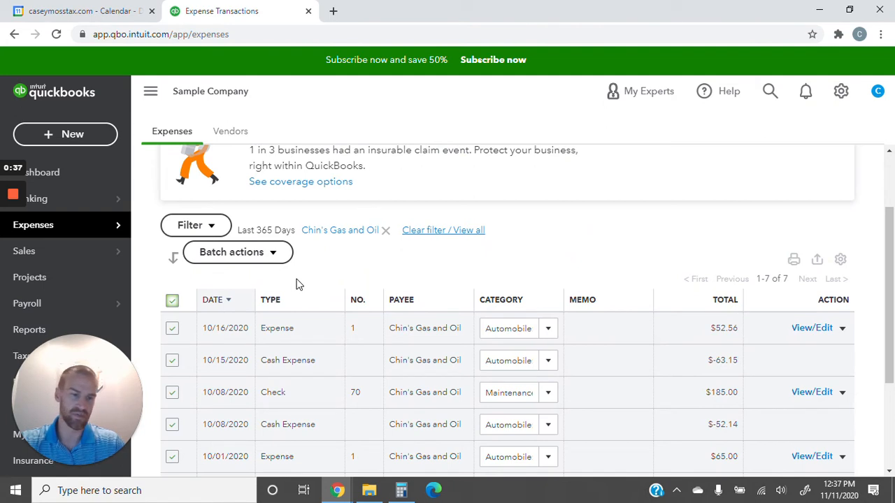
mouse_move(292, 263)
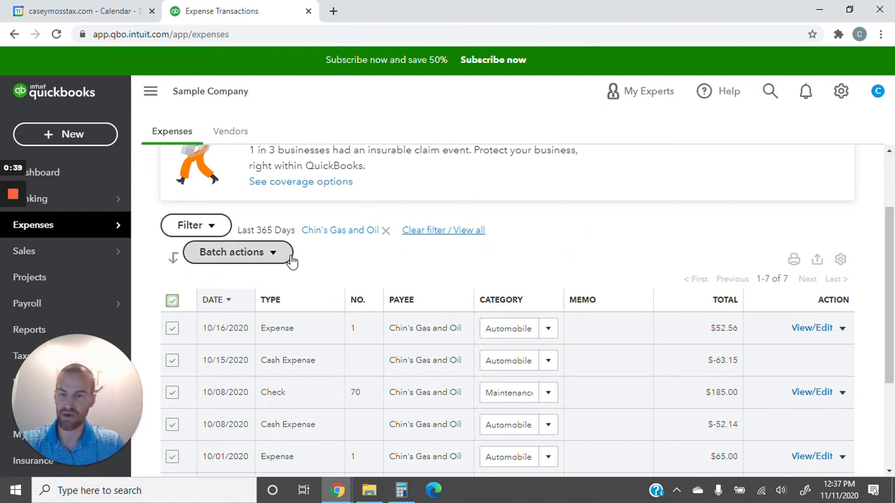
click(238, 252)
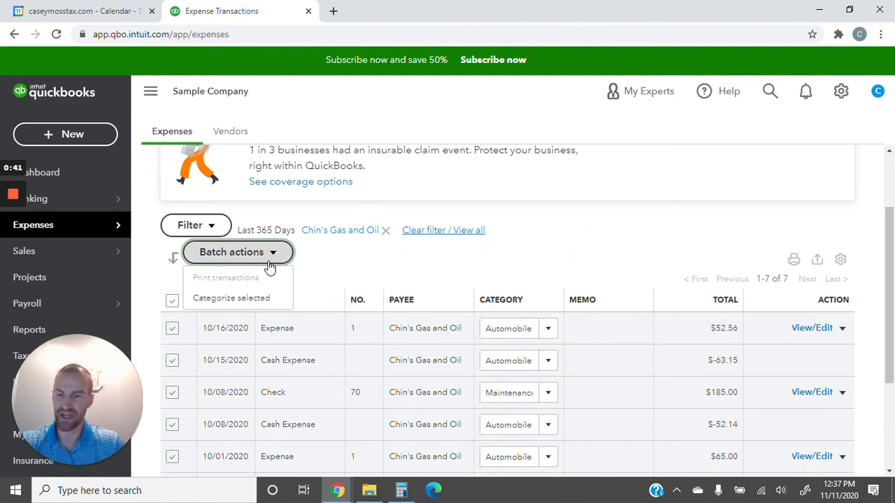
click(231, 298)
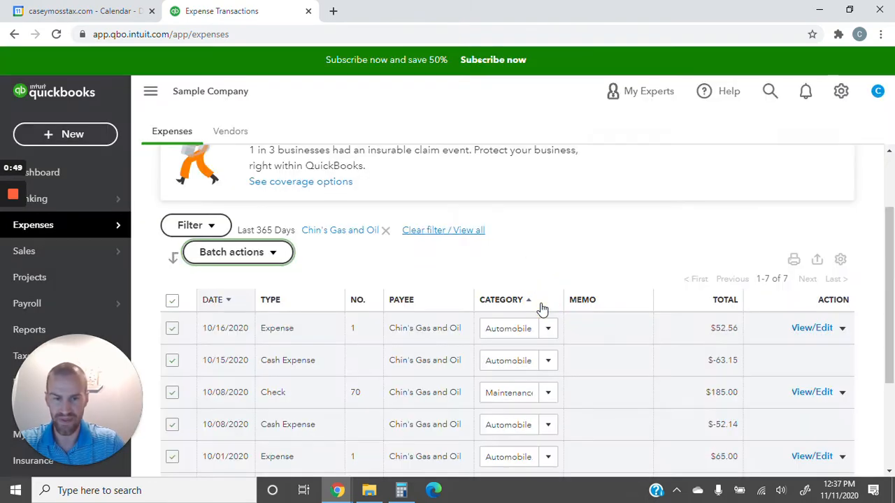
click(238, 252)
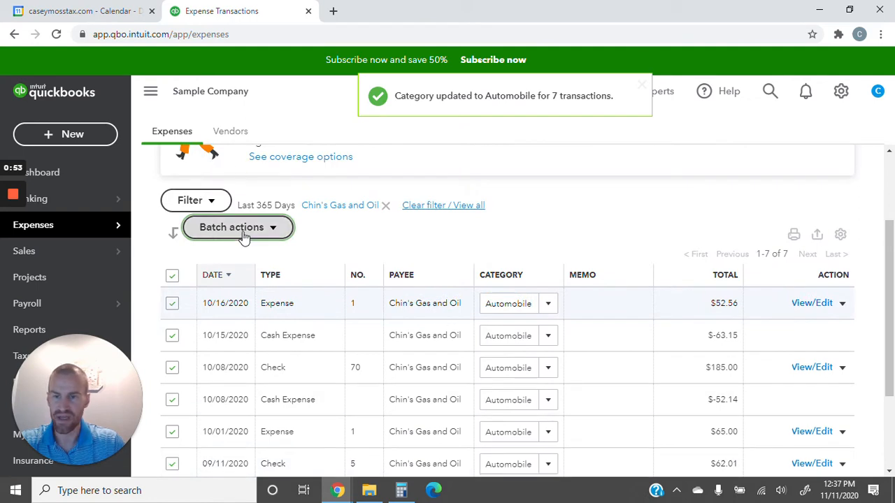
Reset Payee to All and filter by the Insurance category, showing the Brosnahan Insurance bill.
click(196, 201)
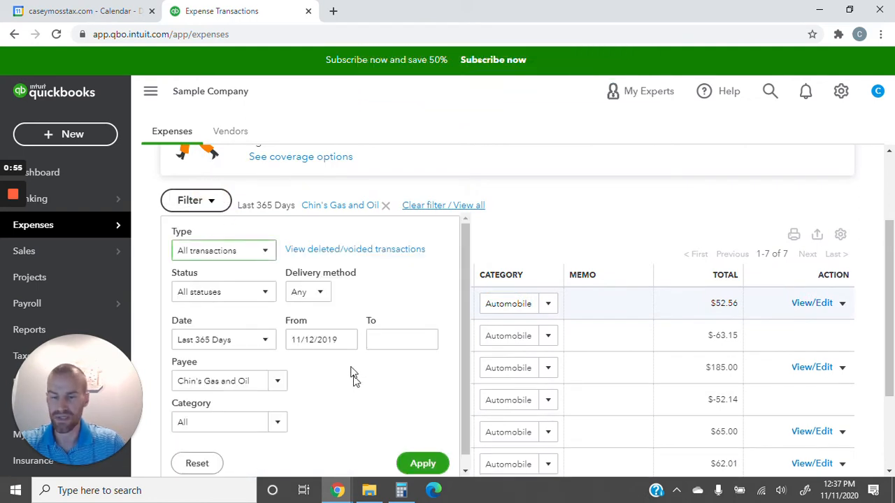
click(230, 380)
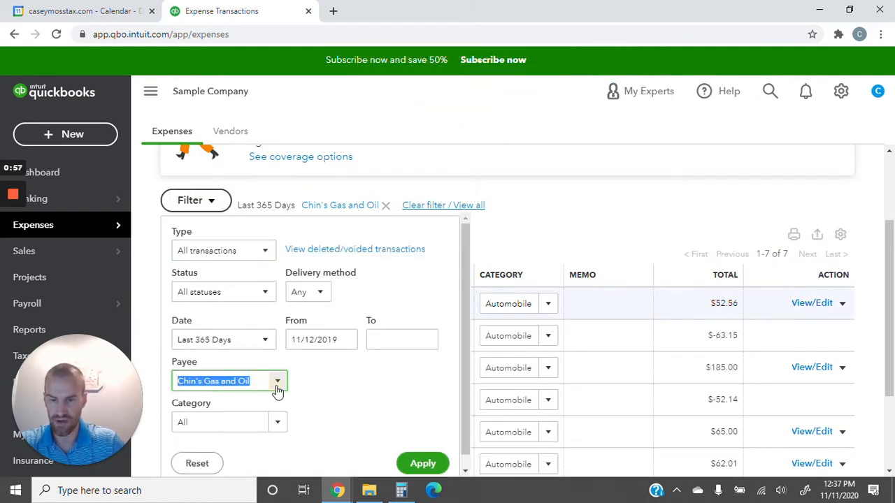
click(276, 380)
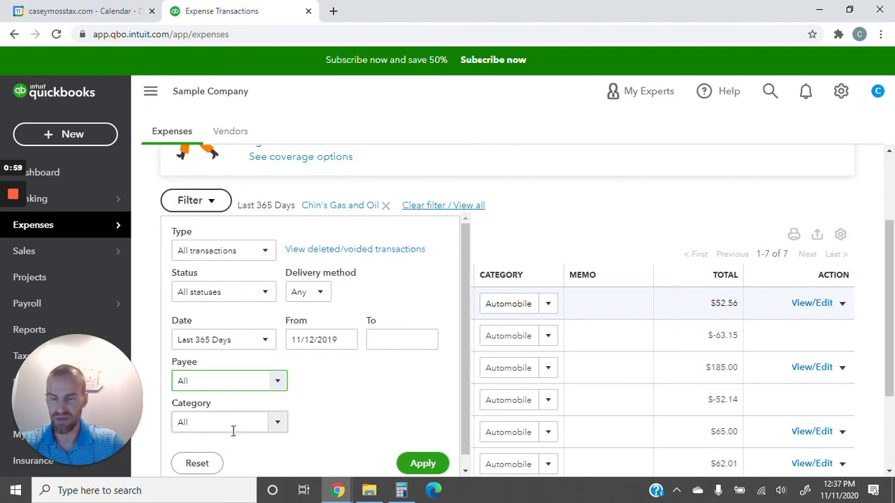
text(insu)
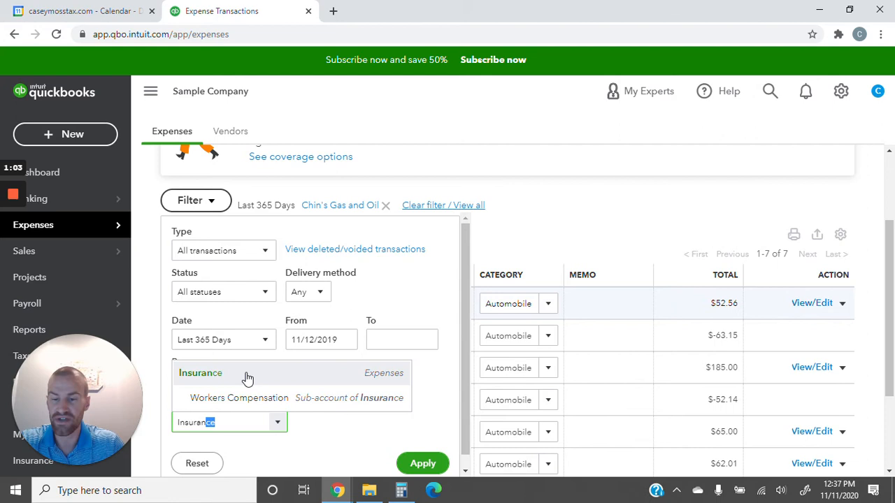
mouse_move(250, 384)
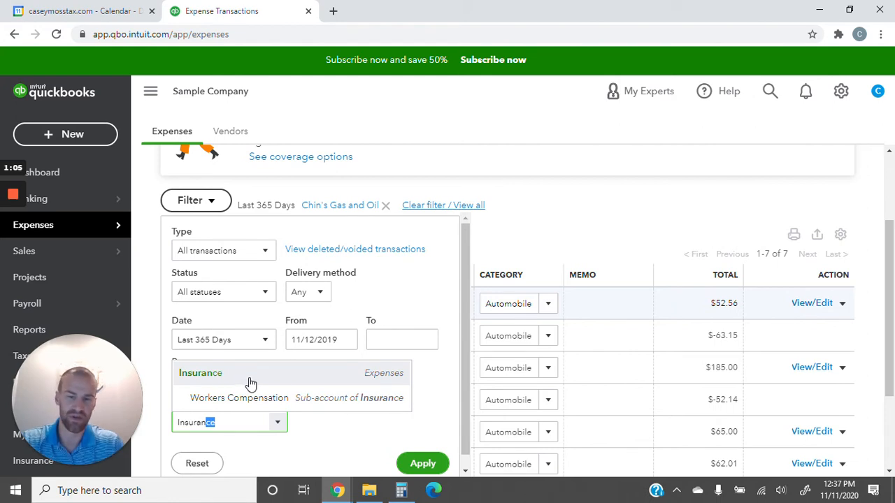
click(422, 464)
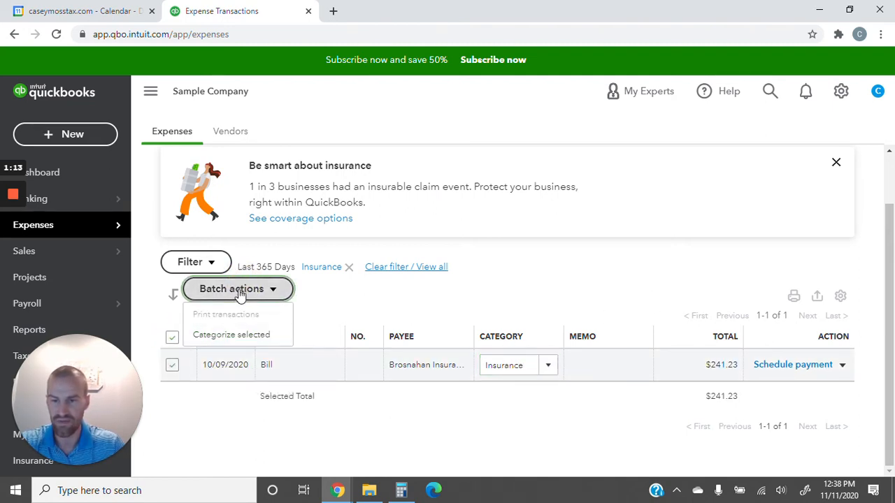
Start Categorize selected for the Insurance bill and enter 'work' as the new category.
click(231, 334)
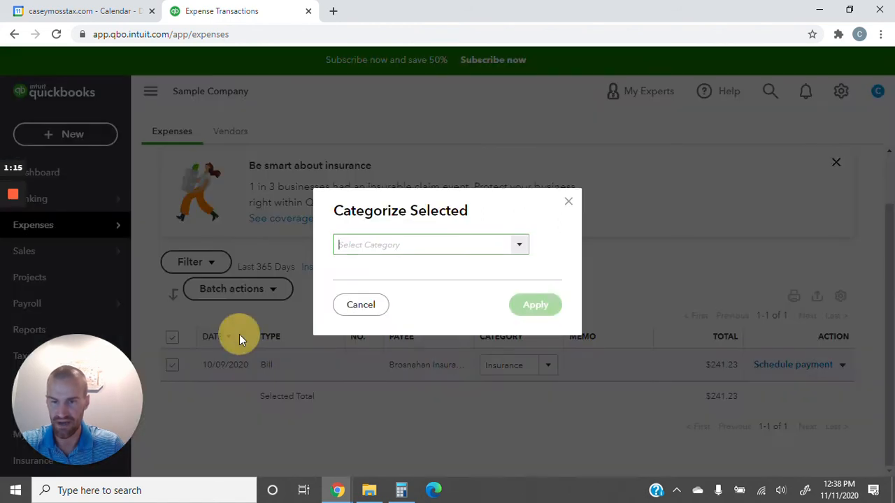
text(work)
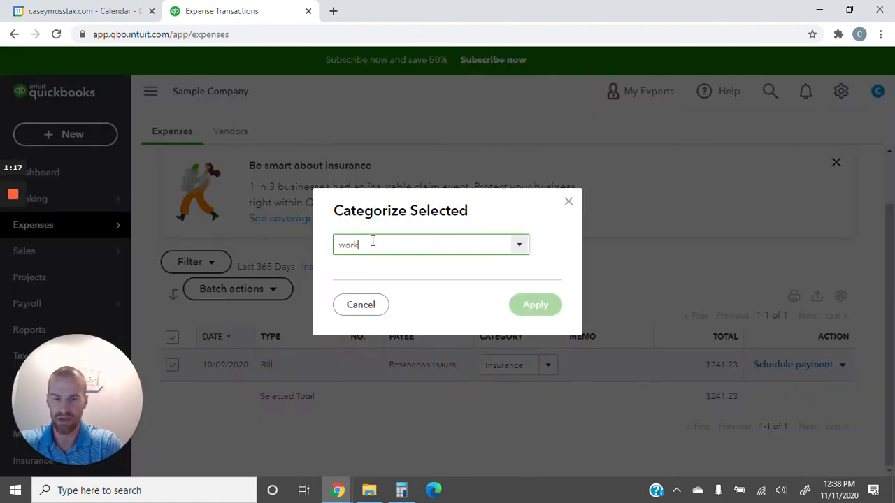